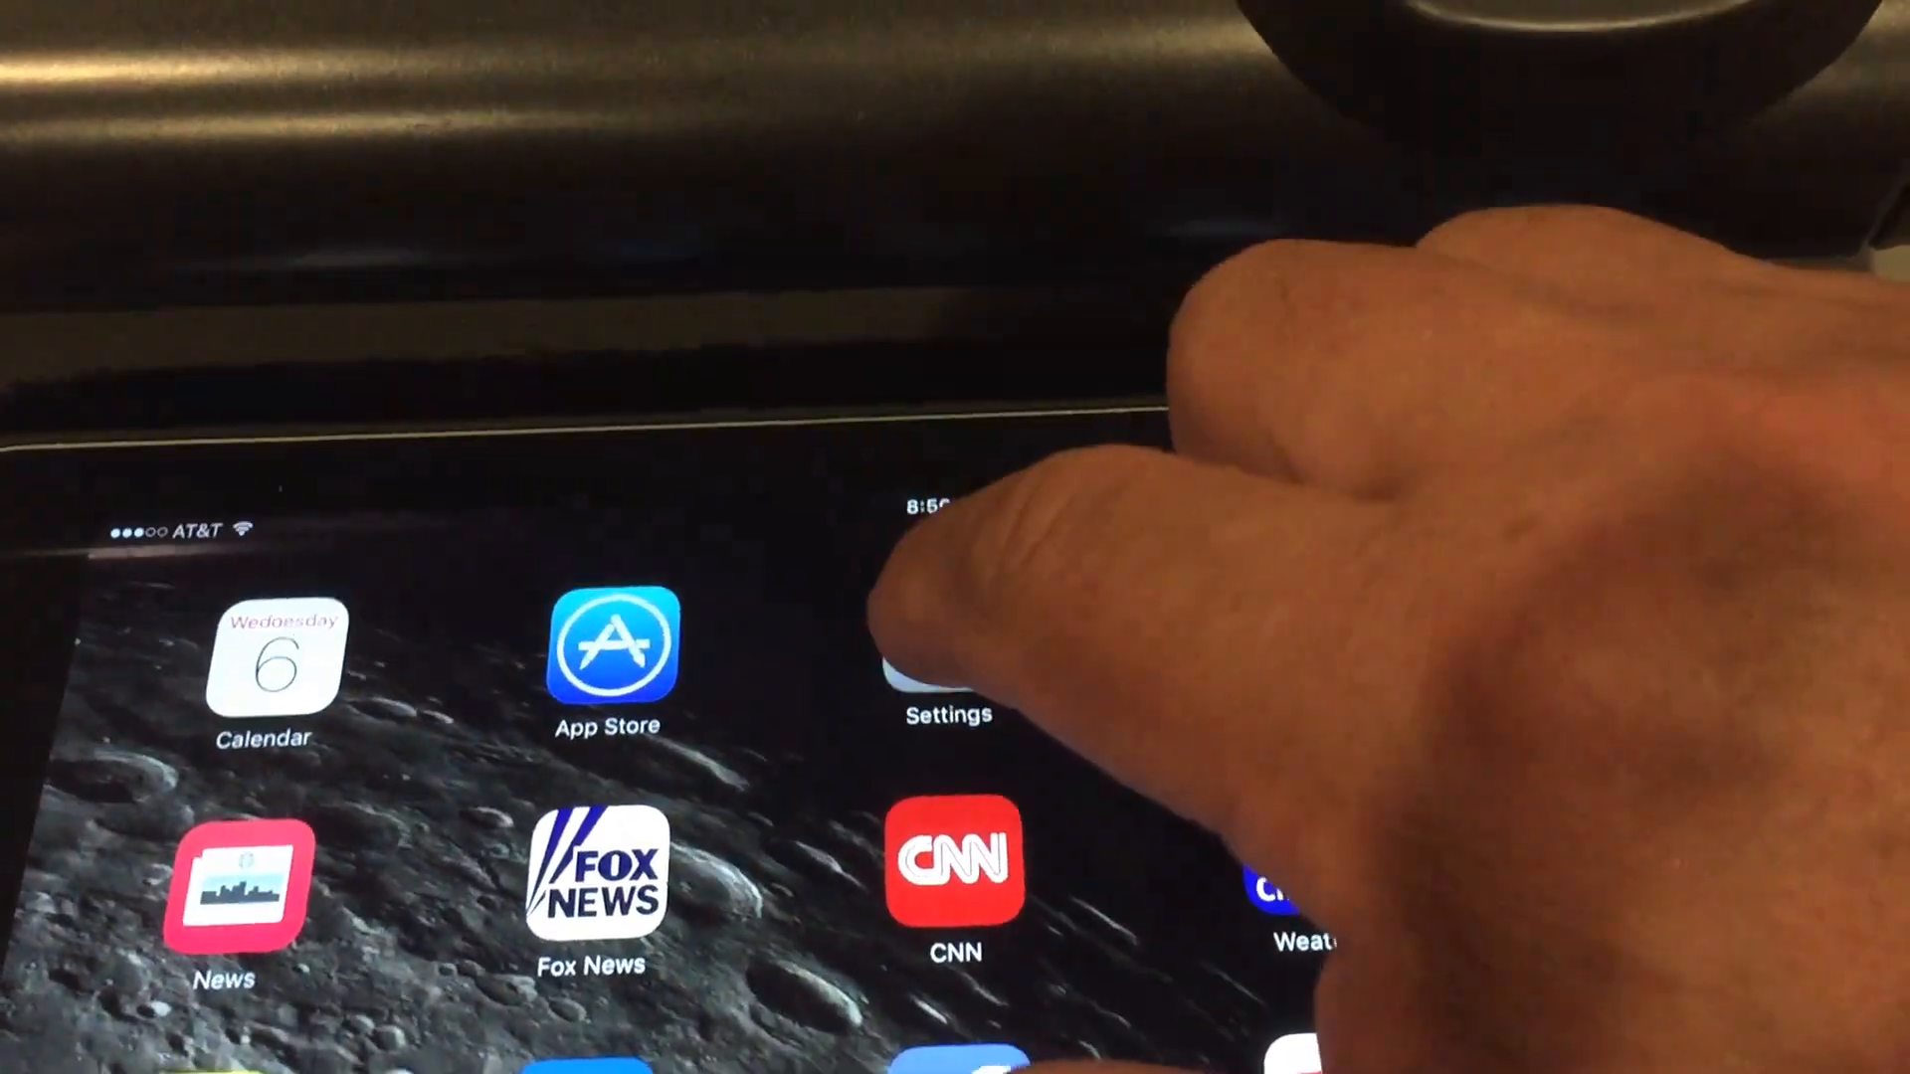
Join the iPad to the router's TP-LINK Wi-Fi network from Settings
{"action": "left_click", "coordinate": [943, 664]}
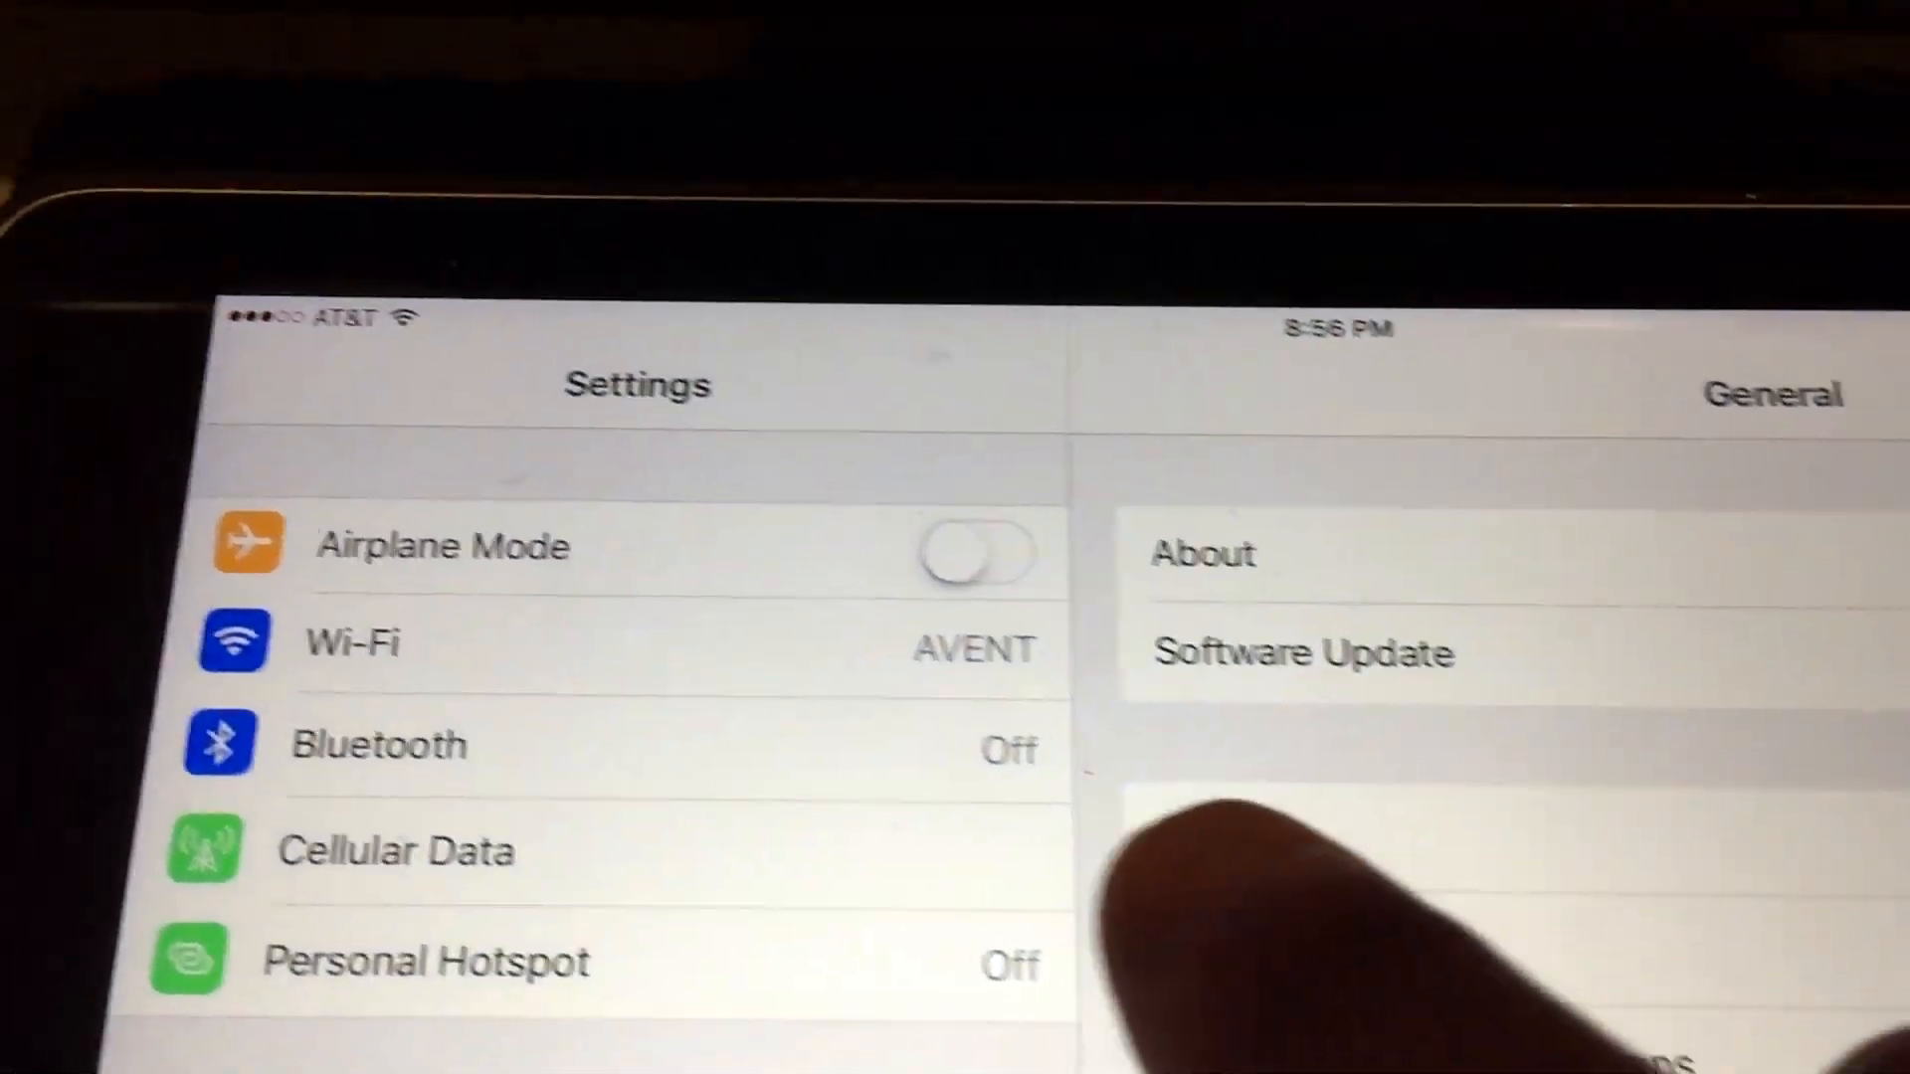
{"action": "left_click", "coordinate": [401, 644]}
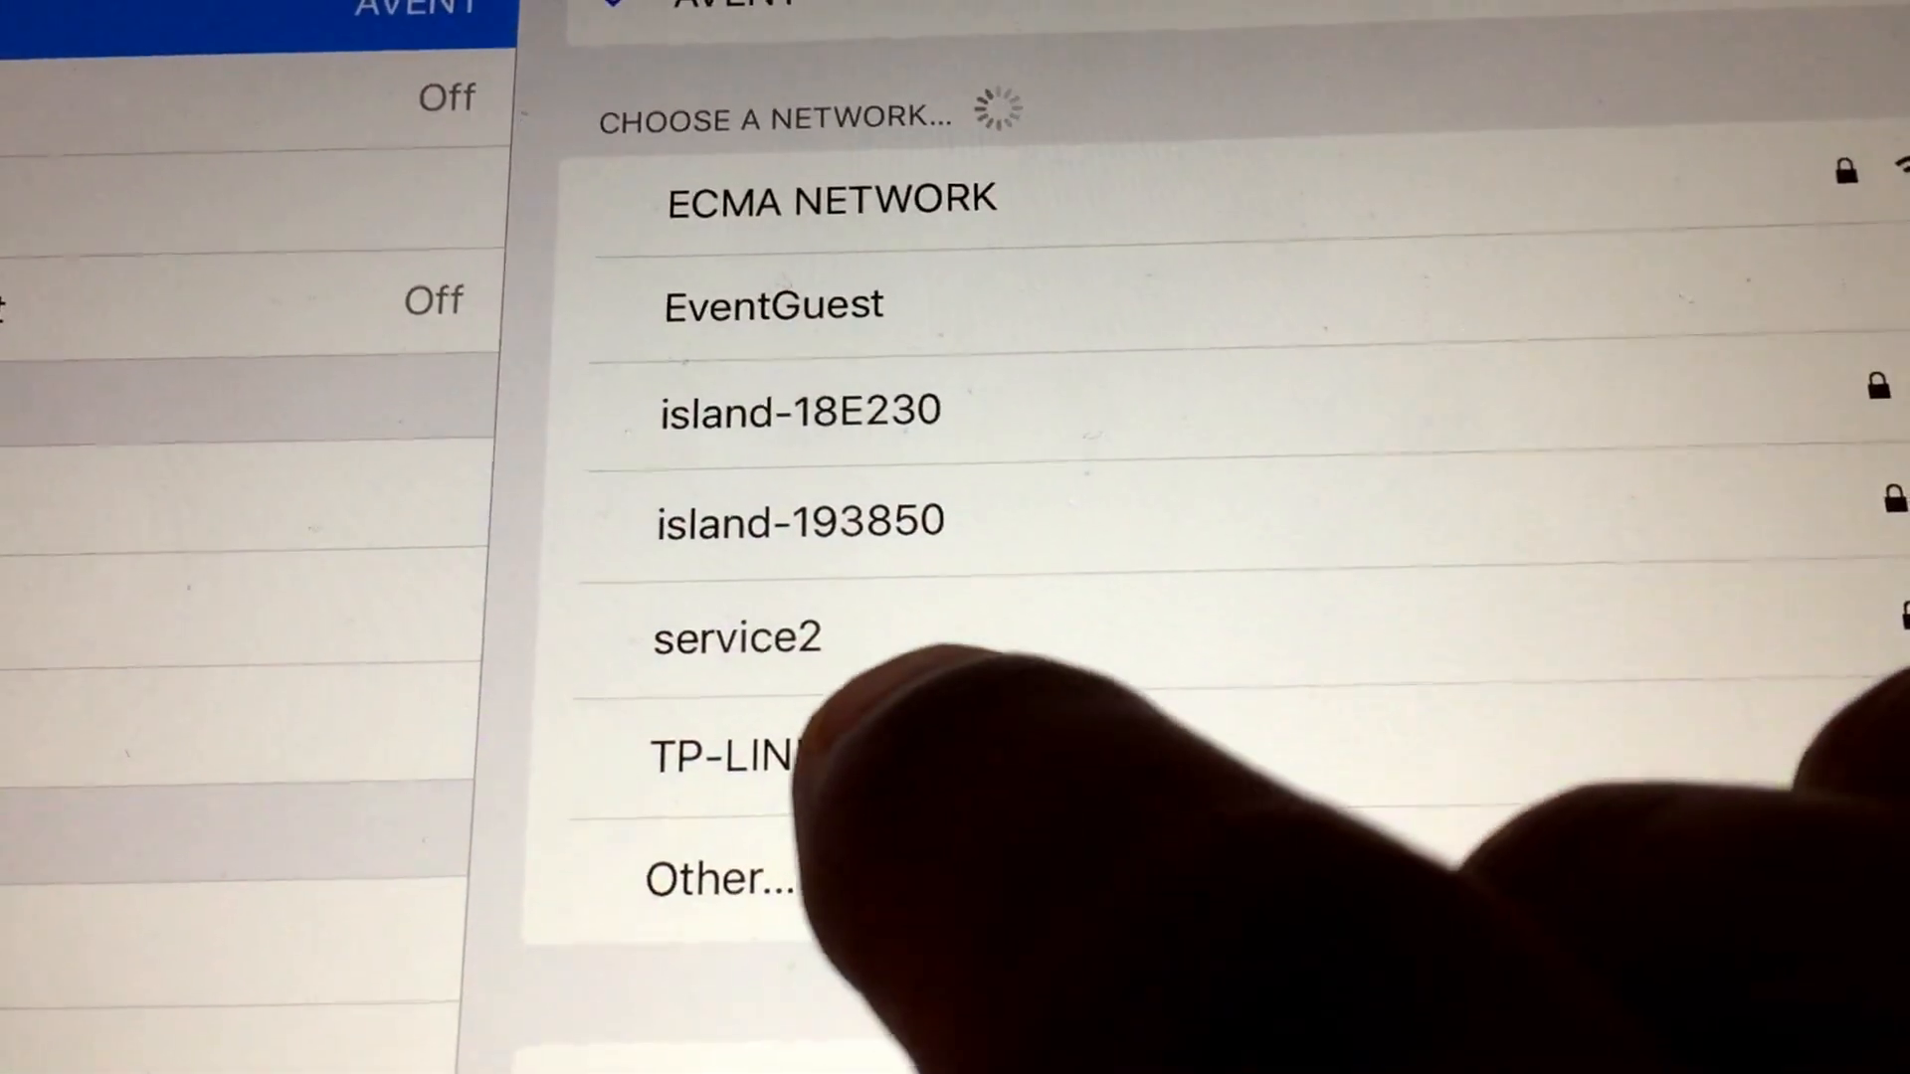
{"action": "left_click", "coordinate": [730, 754]}
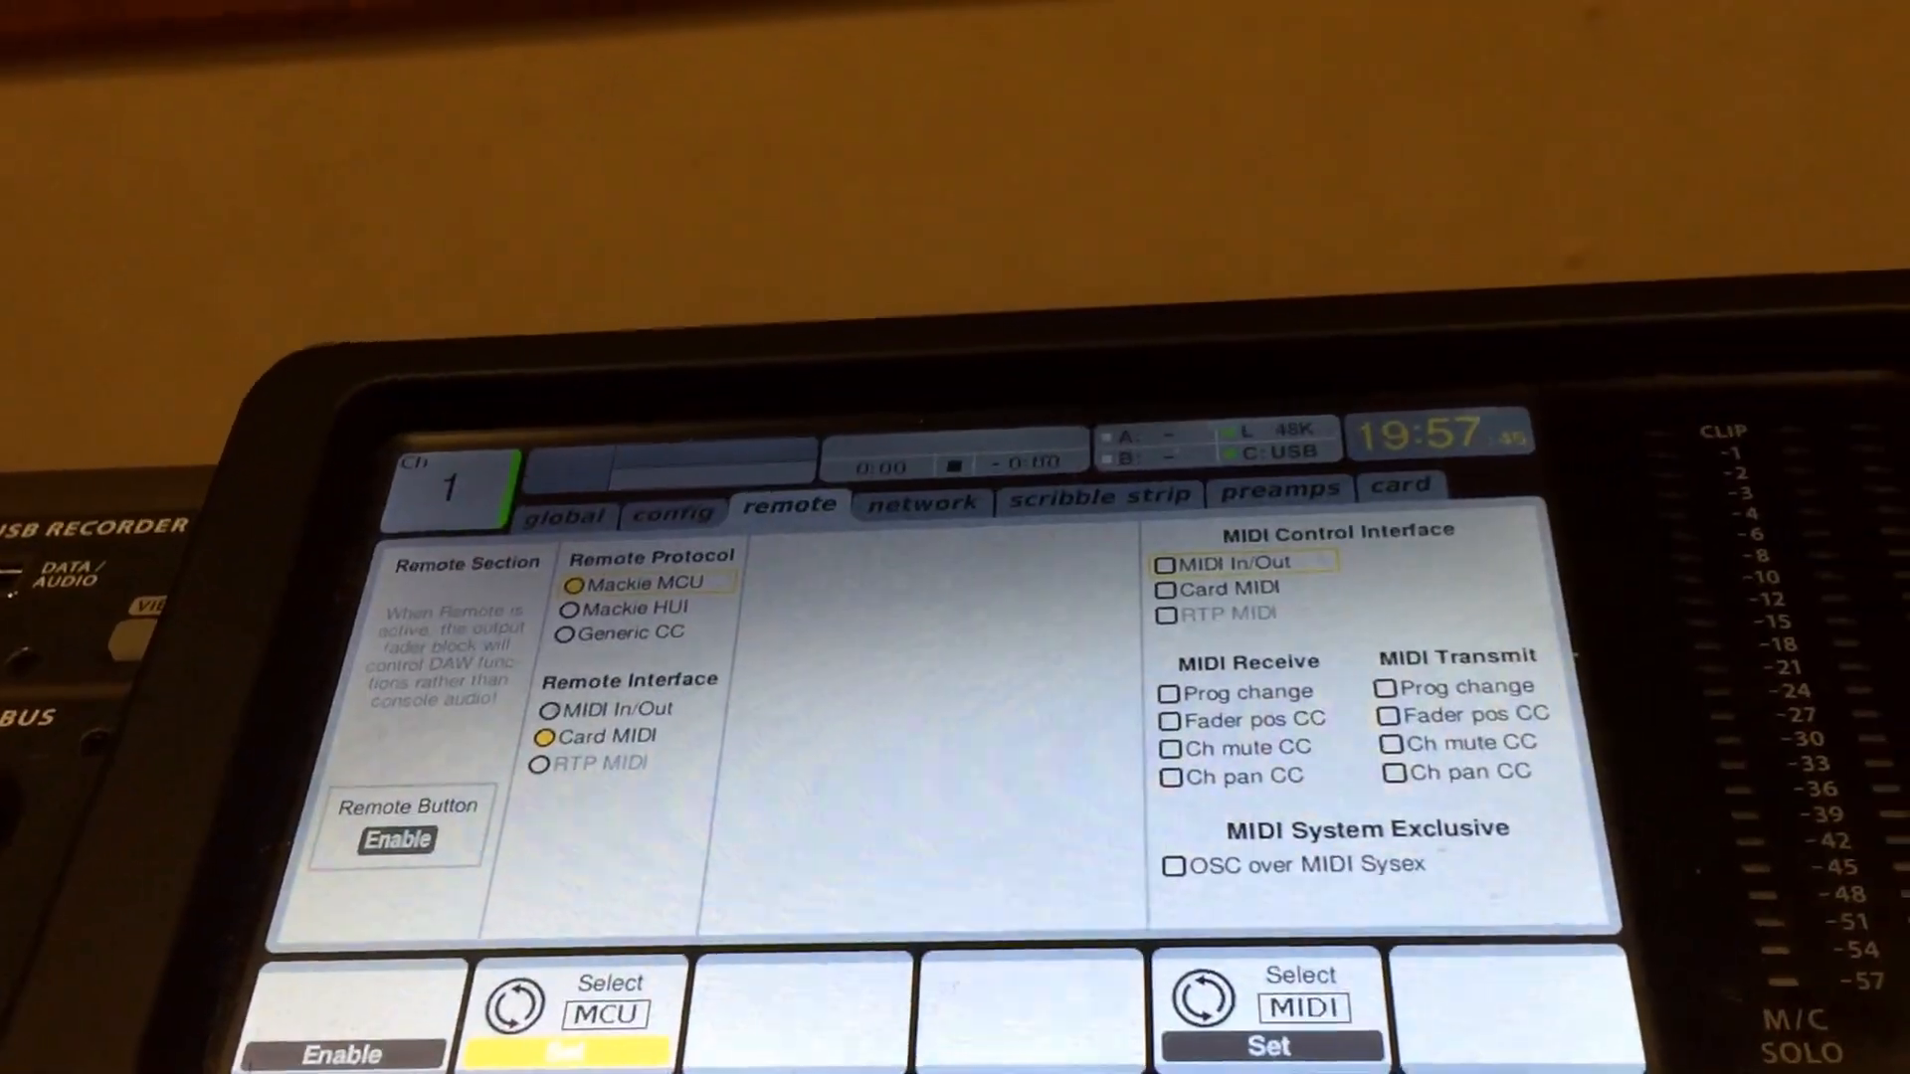
Show the X32's network page with its 192.168.1.x IP address, subnet mask and gateway
{"action": "left_click", "coordinate": [925, 502]}
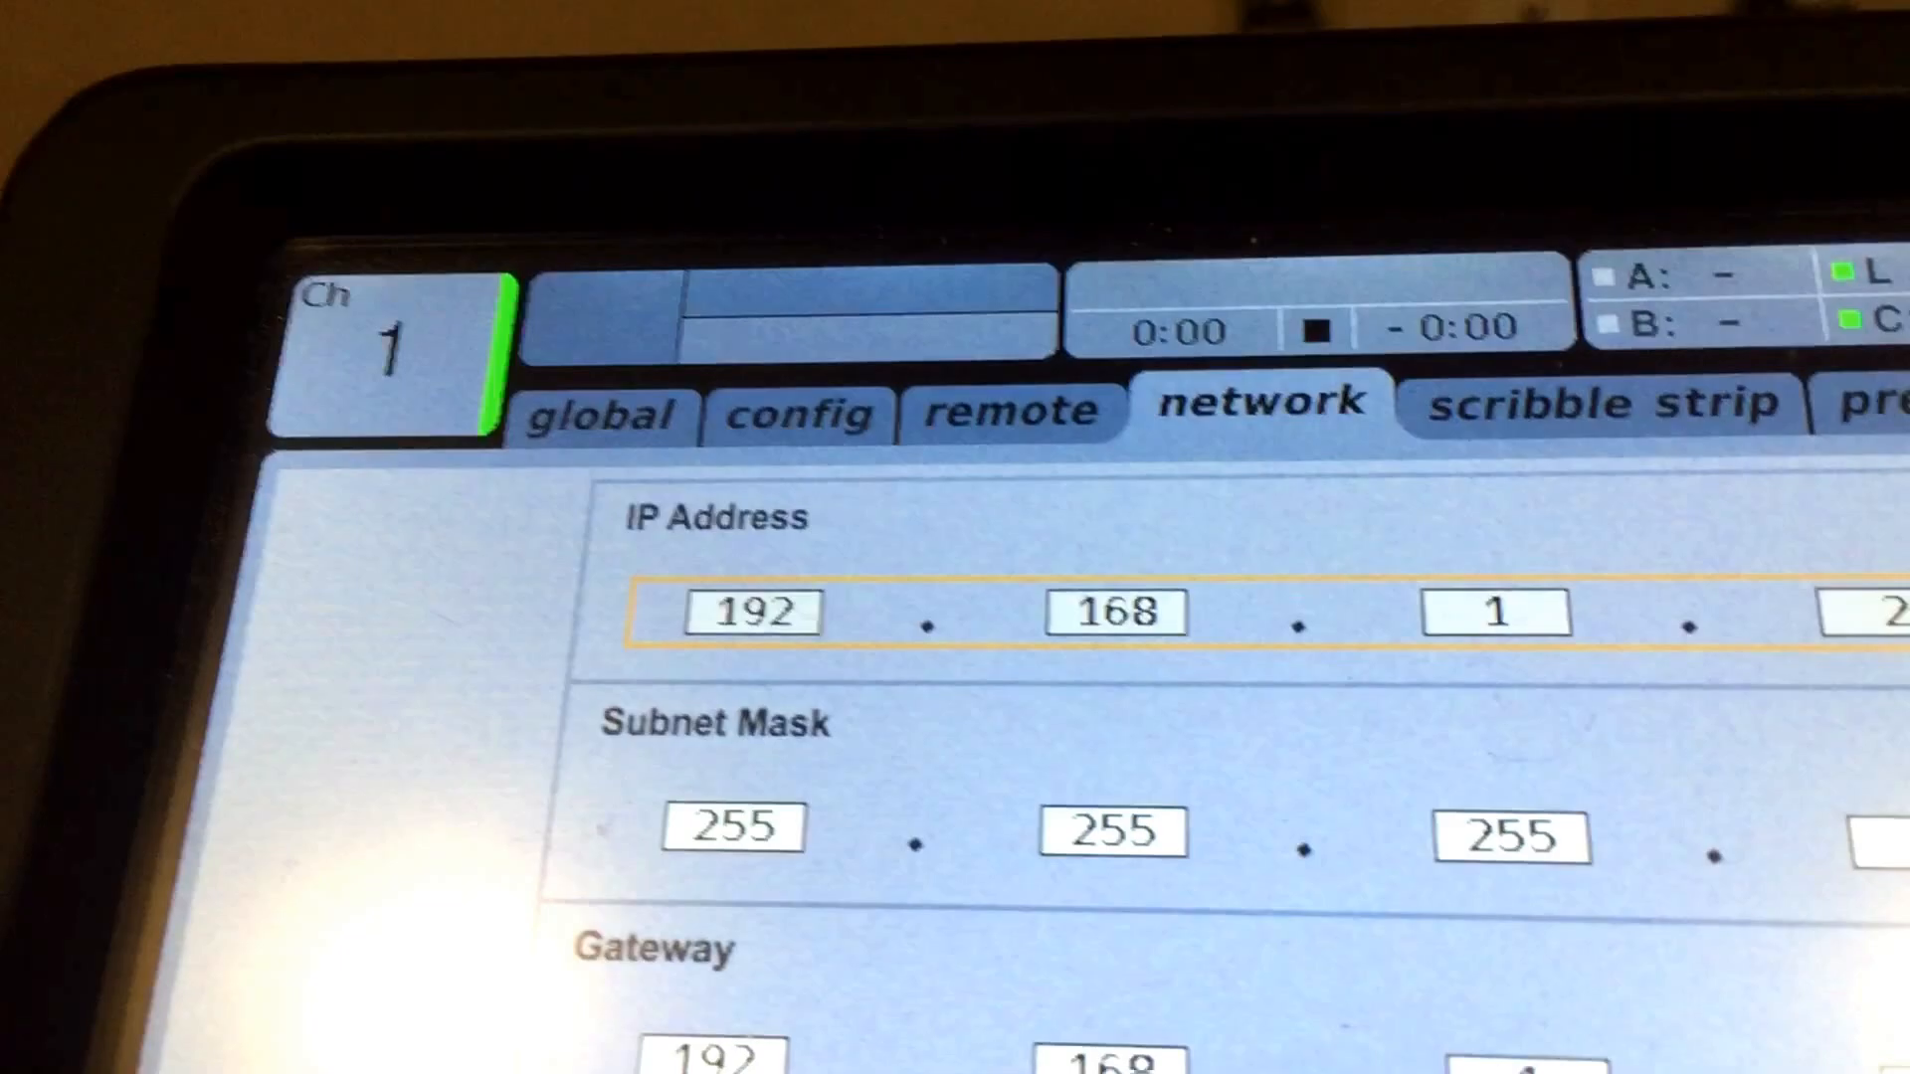